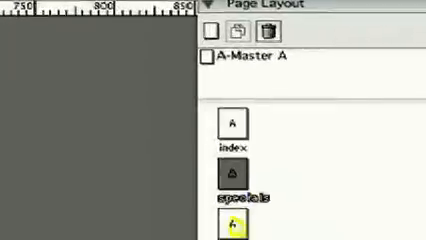
Name the gray dots object dots_gray and set its Object Type to Animation.
scroll("down", 3)
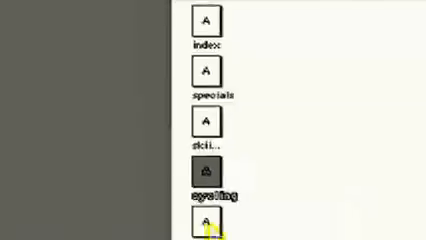
scroll("down", 3)
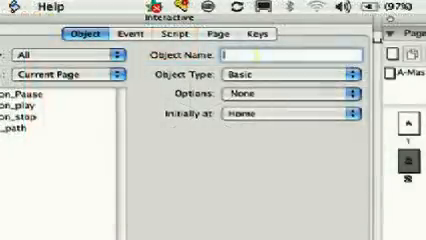
type("dots_gray")
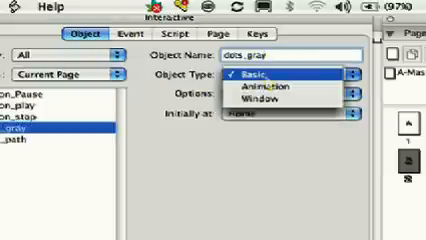
left_click(270, 84)
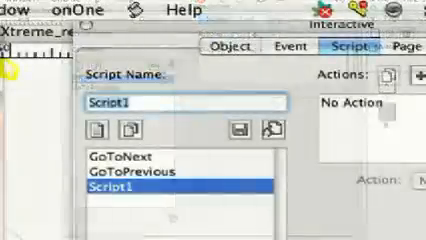
Add a dots_play script with Play Animation on Path, object dots_gray and its path chosen.
type("dots_play")
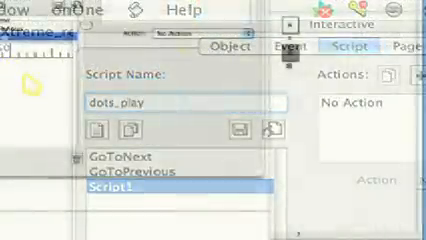
left_click(200, 36)
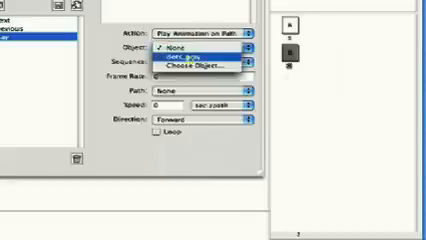
left_click(180, 58)
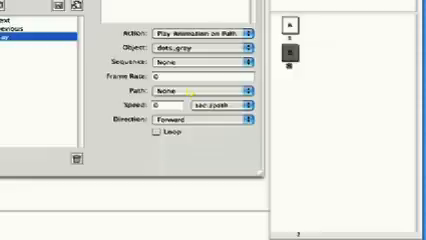
left_click(244, 95)
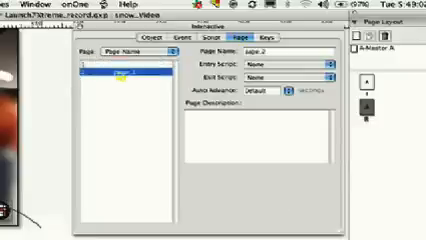
Show the interactive settings for page 2 in the Page list.
left_click(322, 62)
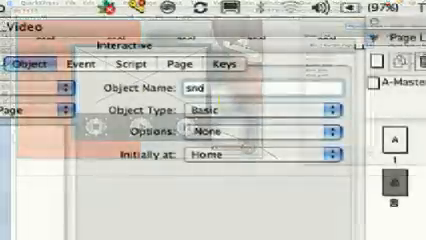
Name the box snow_video, make it a Video object and choose snowboard.flv as its source.
type("snow_video")
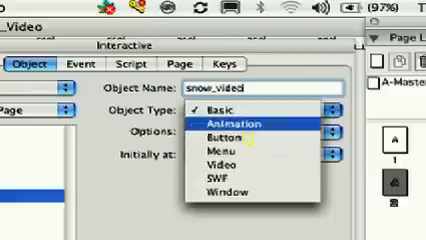
left_click(220, 162)
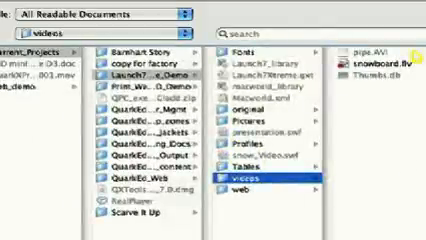
double_click(370, 64)
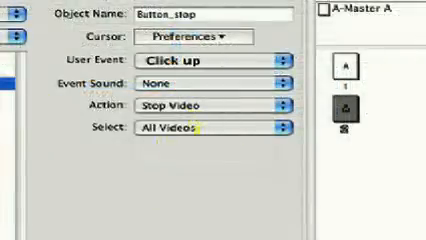
Make Button_stop's Click up event run Stop Video on All Videos.
left_click(210, 130)
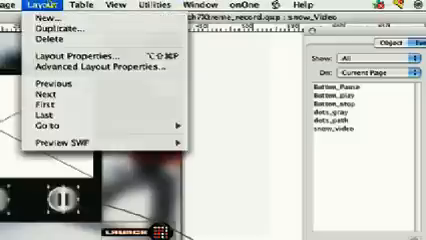
Bring up Advanced Layout Properties with the Share Layout option for snow_video.
left_click(100, 66)
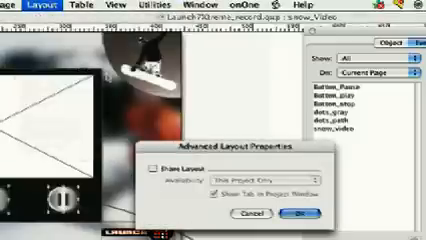